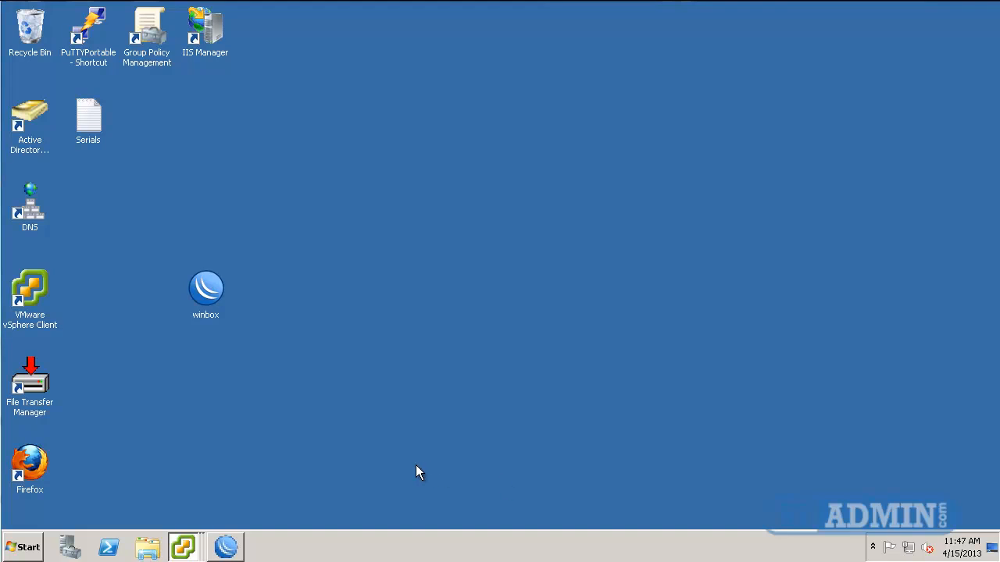
Step: Launch Internet Explorer from the Start menu to reach the viadmin.com home page
left_click(26, 546)
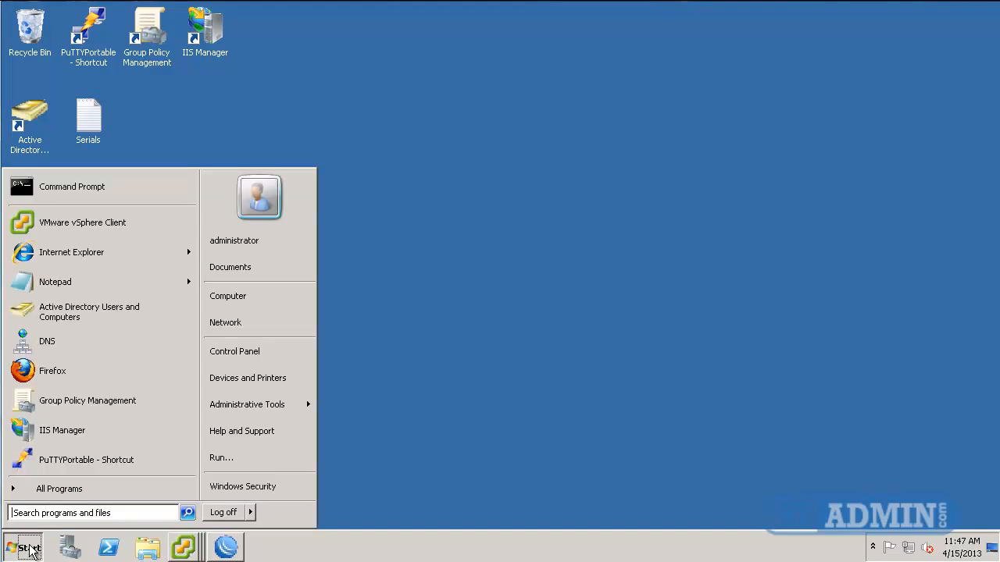
mouse_move(138, 260)
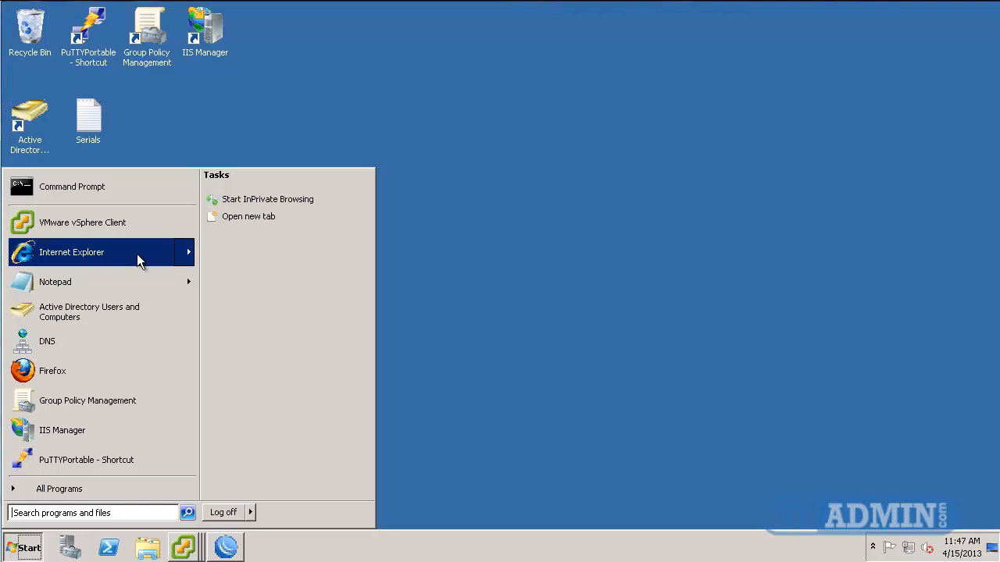
left_click(72, 253)
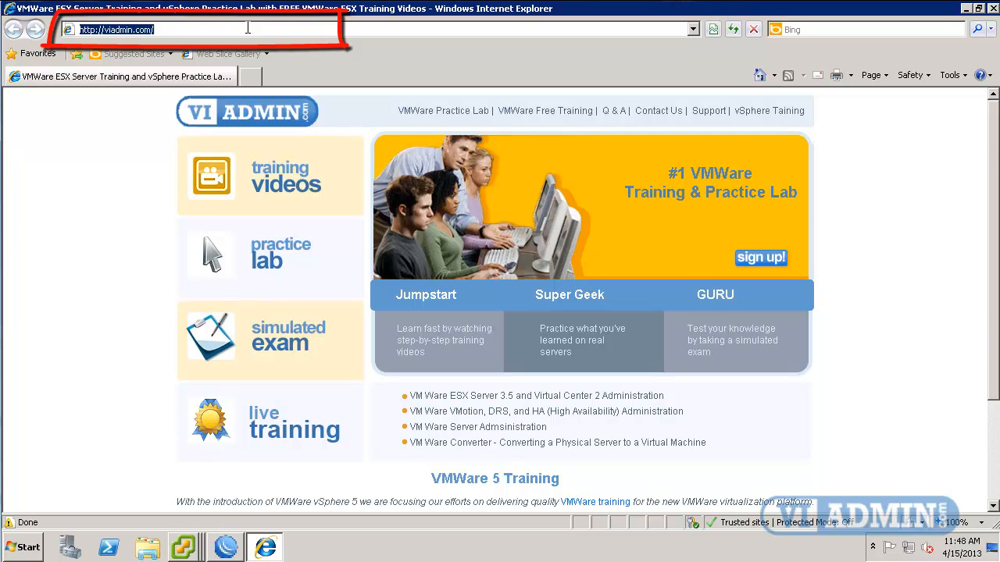
type("10.1.20.2")
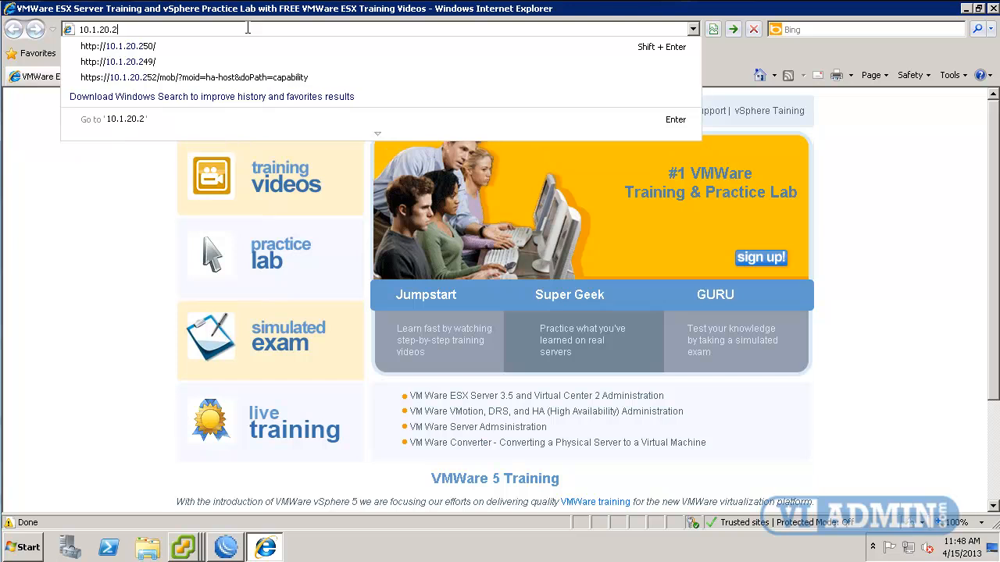
left_click(133, 46)
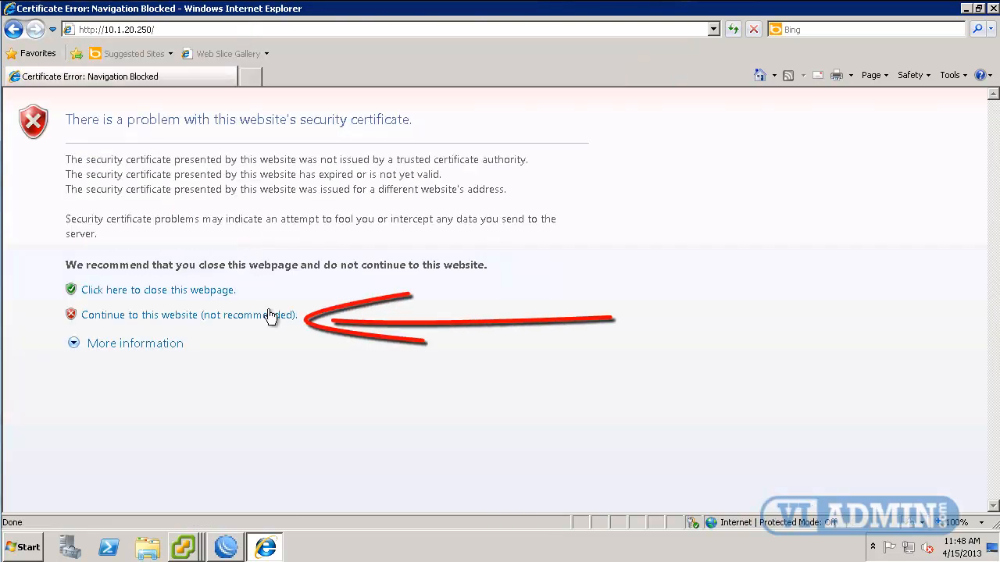
left_click(188, 315)
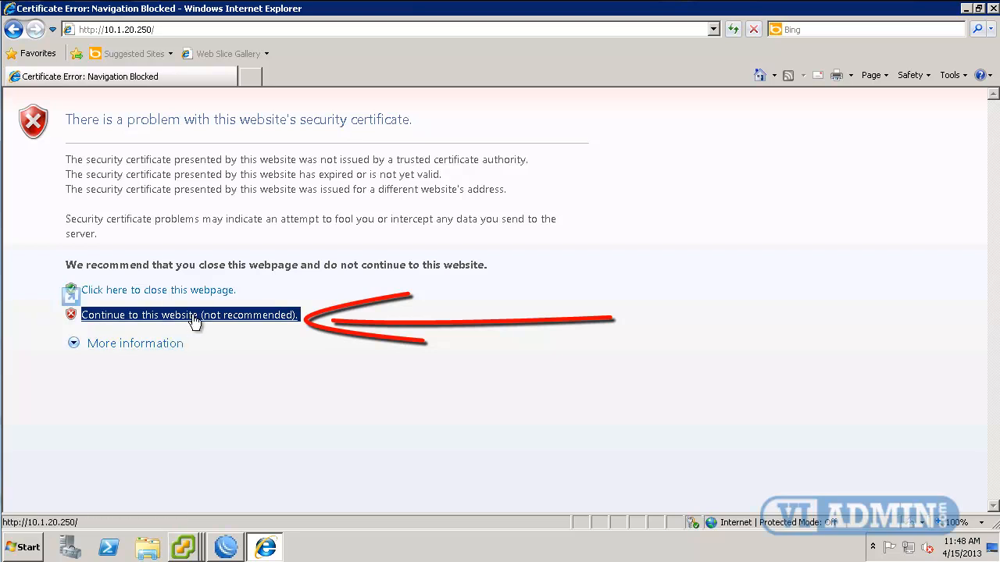
left_click(190, 314)
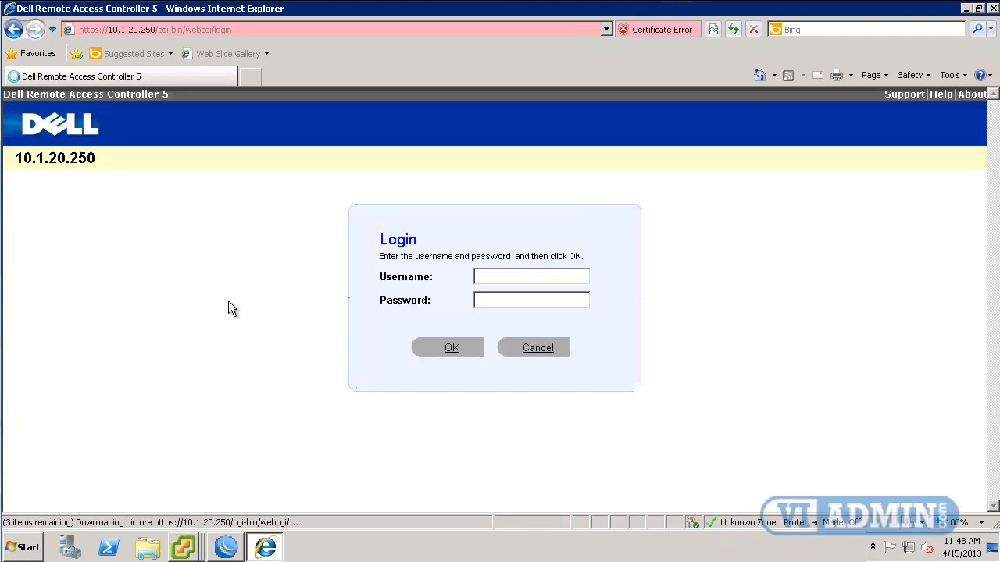
Step: Log into DRAC5 as esx100admin to reach the PowerEdge 1950 System Summary
left_click(532, 277)
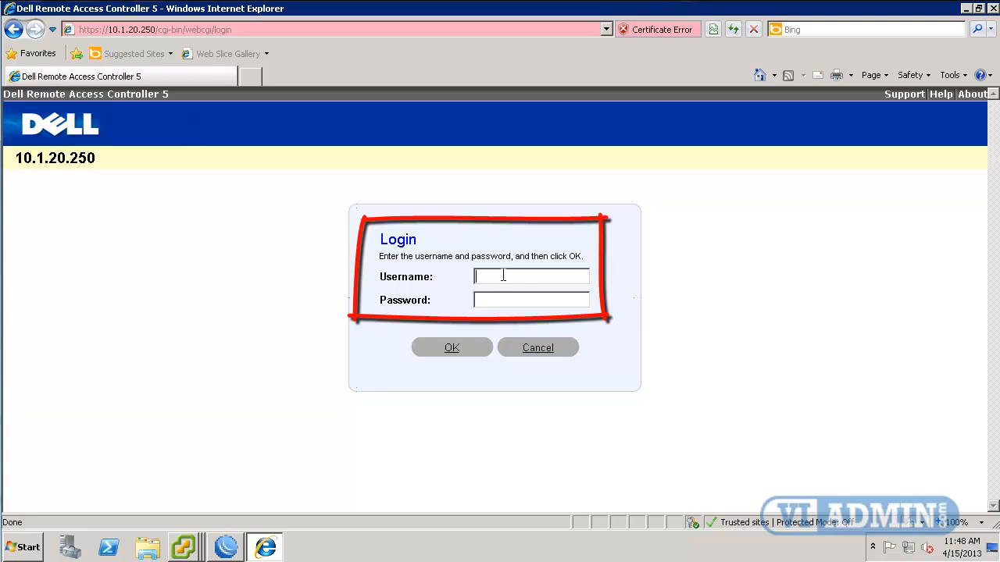
mouse_move(564, 273)
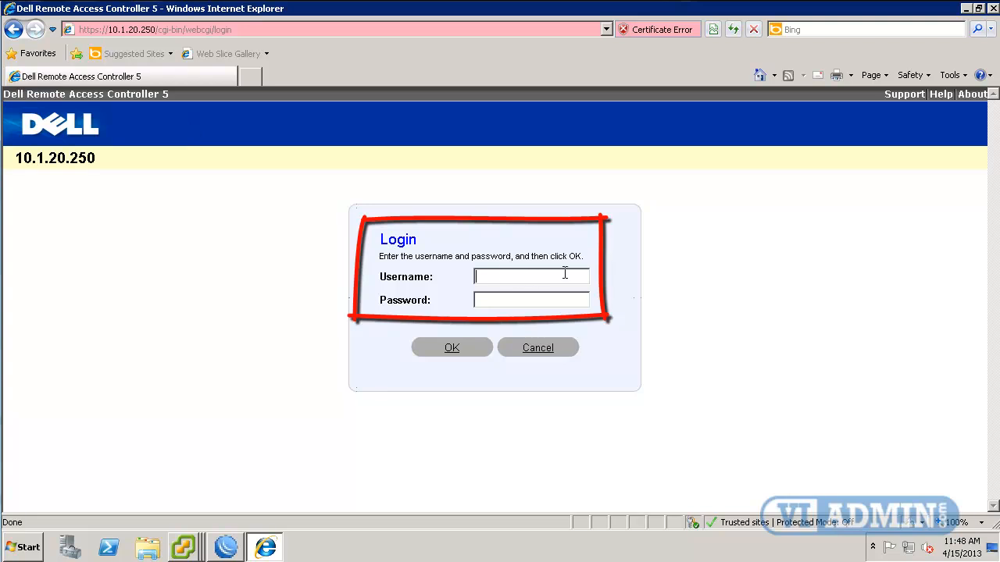
type("esx100admin")
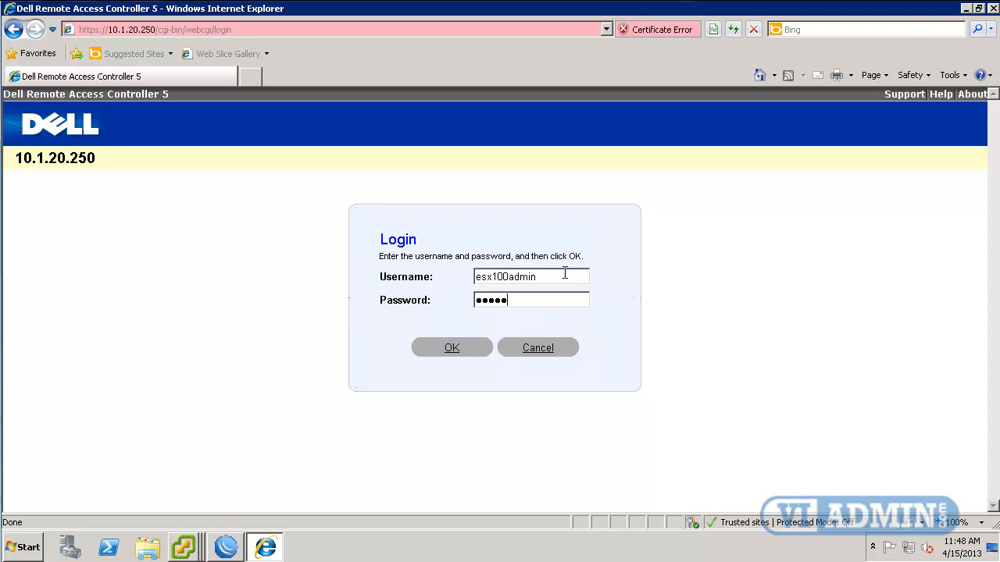
left_click(452, 347)
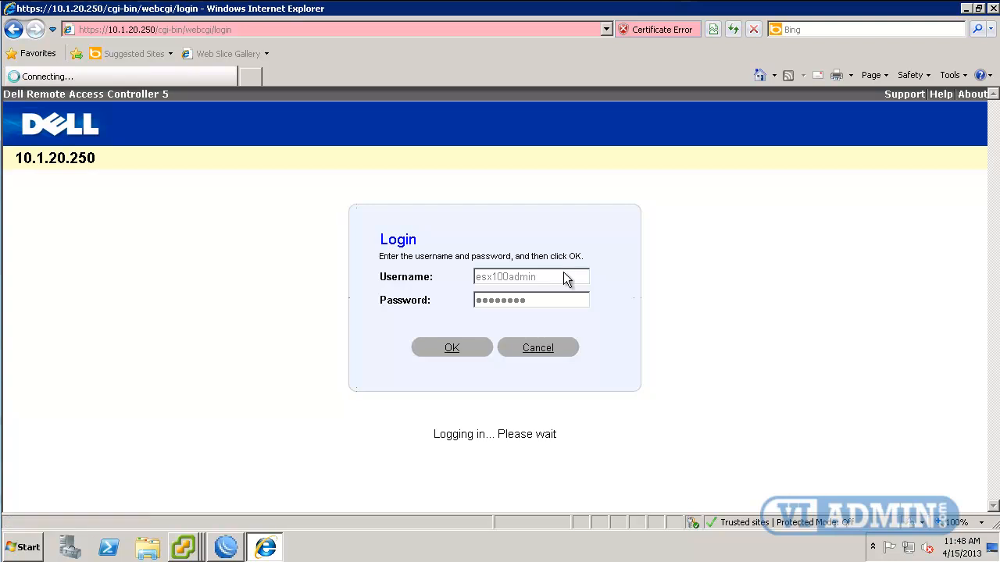
left_click(451, 347)
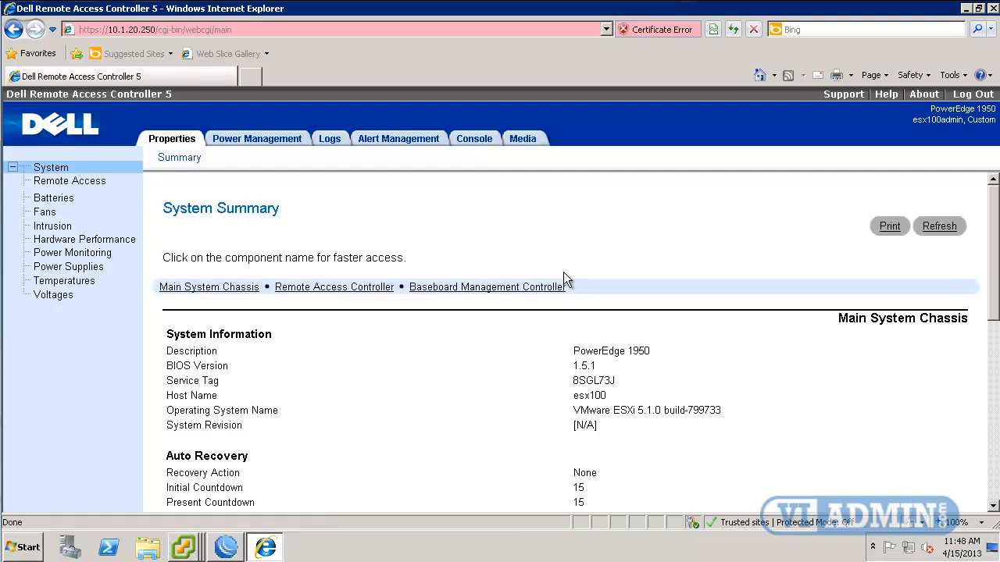
mouse_move(547, 269)
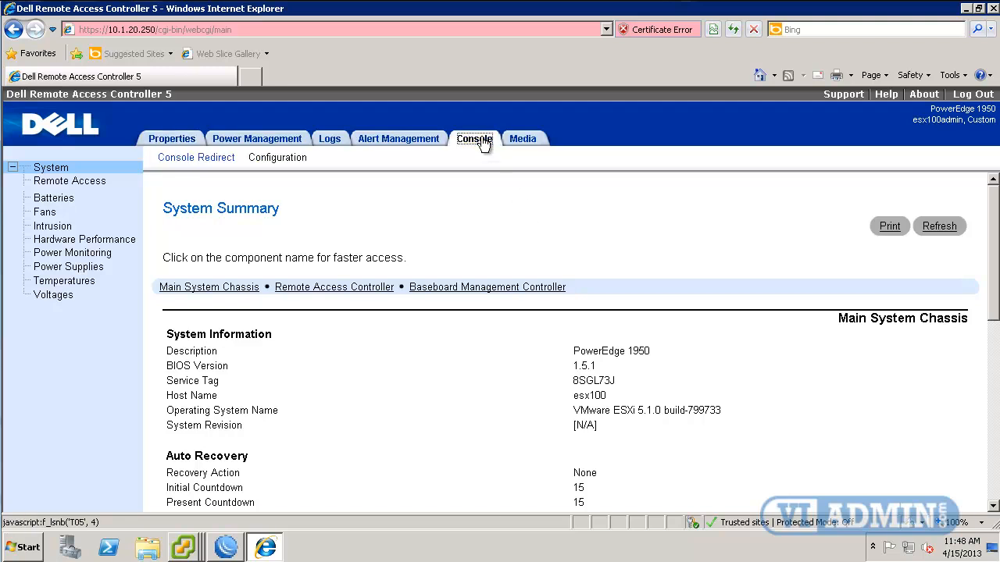
Step: Connect Console Redirect so the remote console viewer window launches
left_click(196, 157)
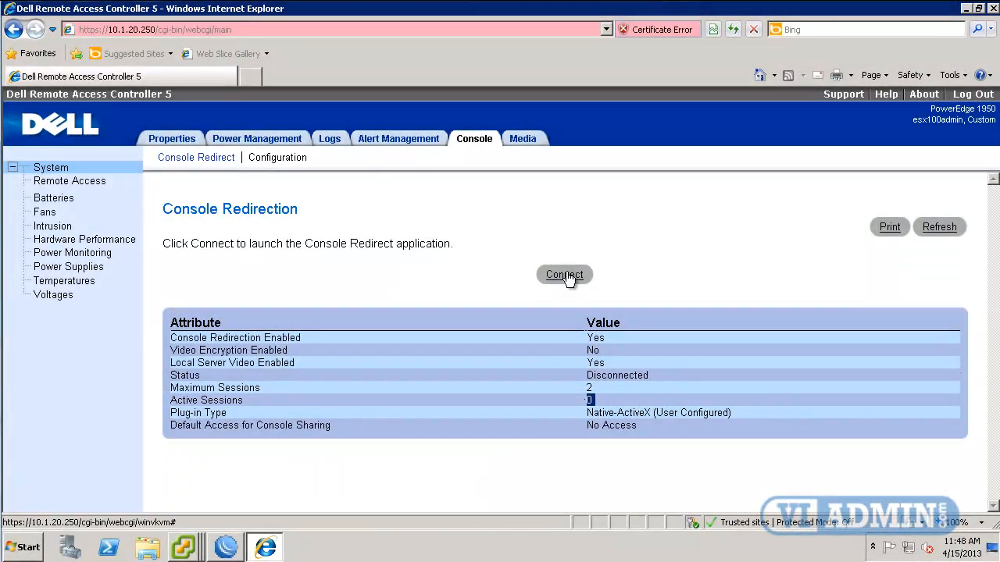
left_click(564, 274)
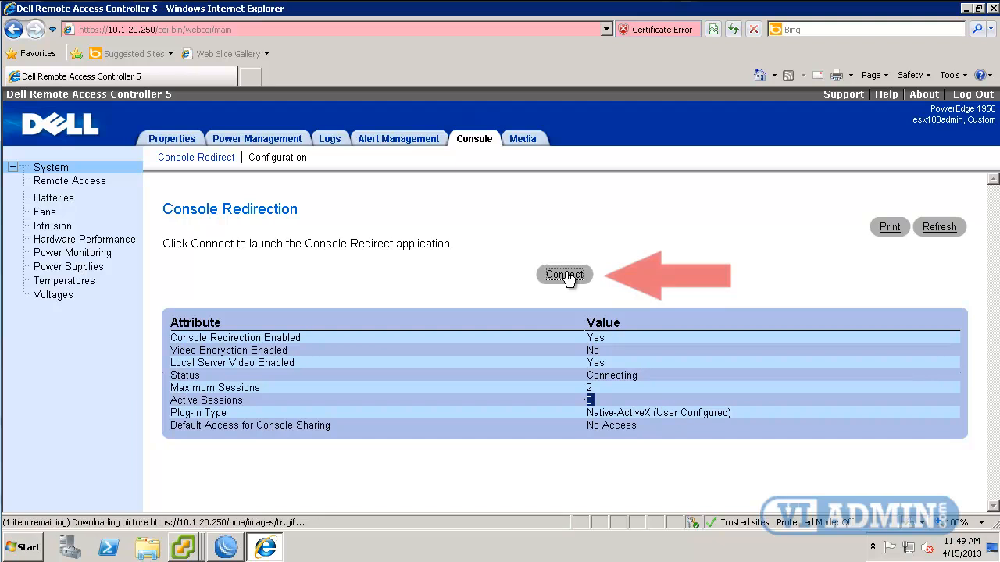
left_click(564, 275)
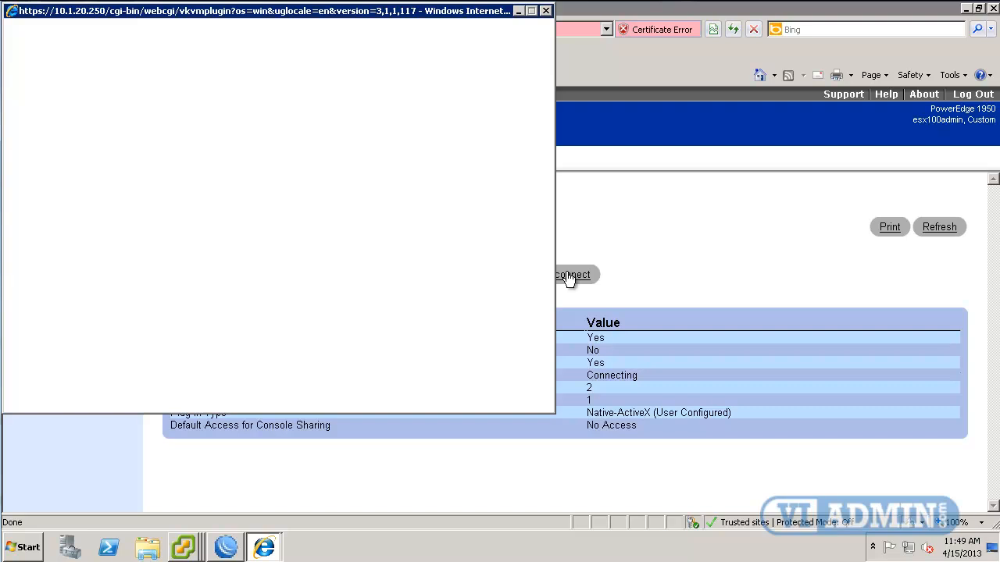
Step: Let the viewer show the ESXi 5.1.0 host screen, then open its Tools menu
left_click(571, 274)
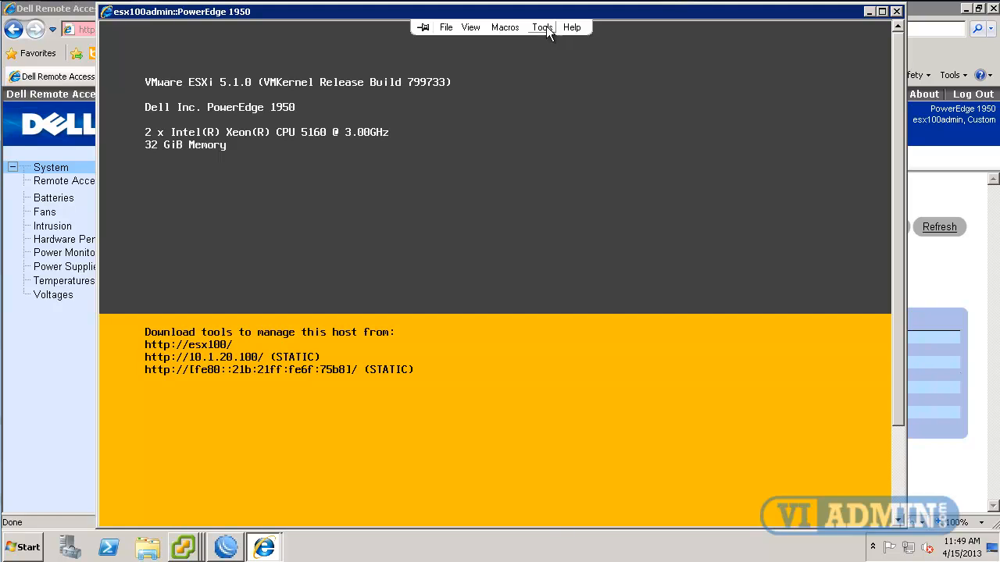
left_click(543, 26)
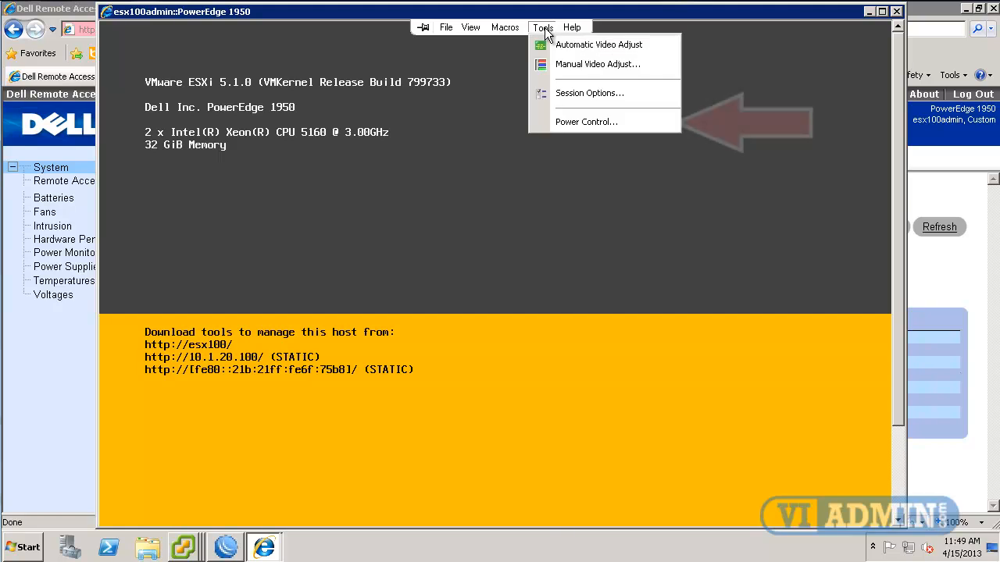
mouse_move(628, 128)
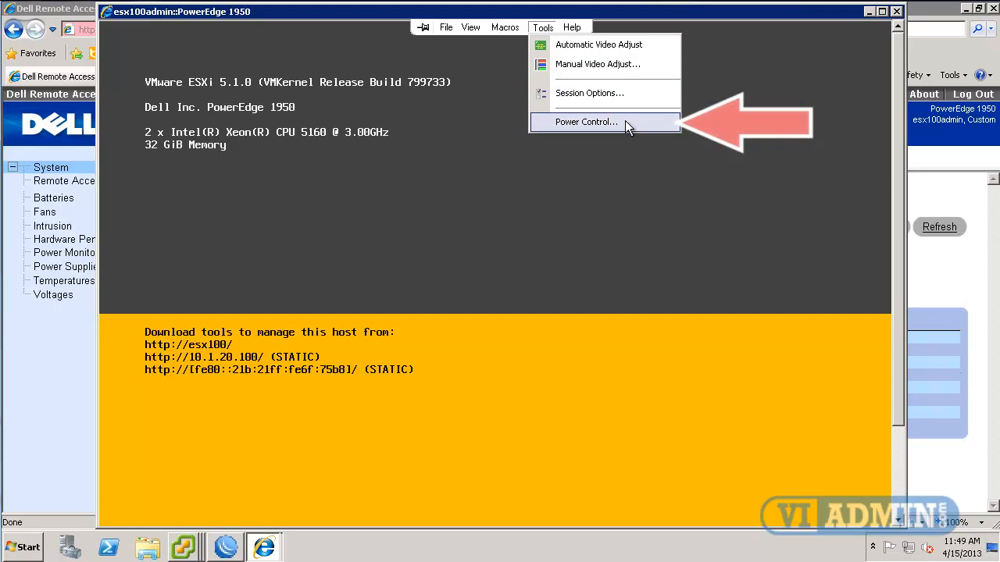
Step: Power off the PowerEdge 1950 through Tools > Power Control, confirming with Yes
left_click(585, 122)
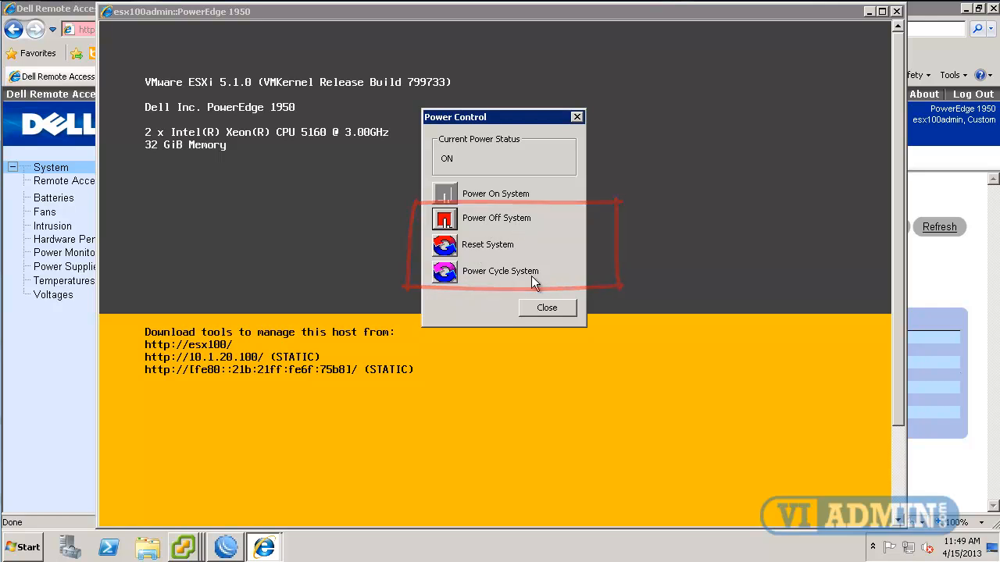
mouse_move(484, 225)
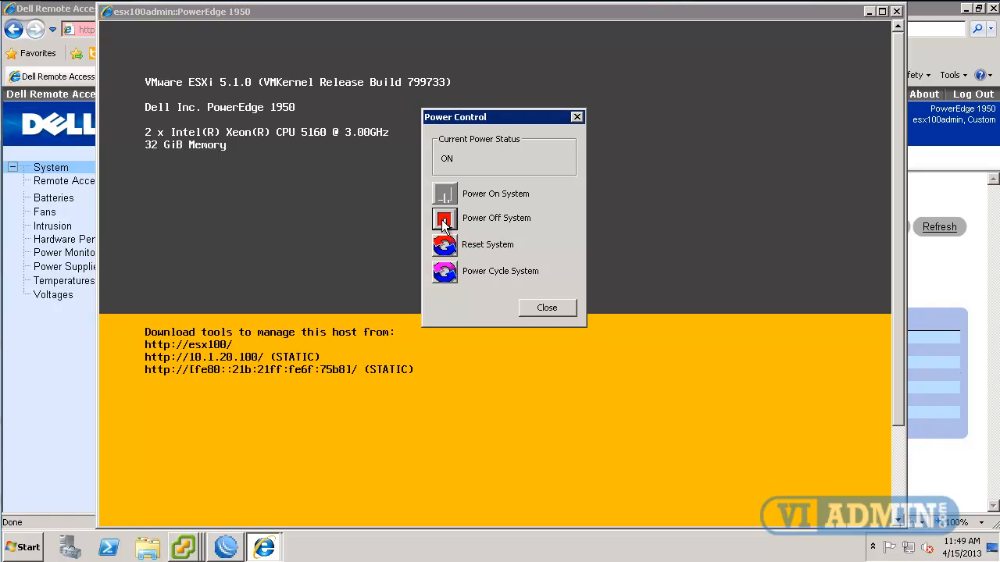
left_click(444, 218)
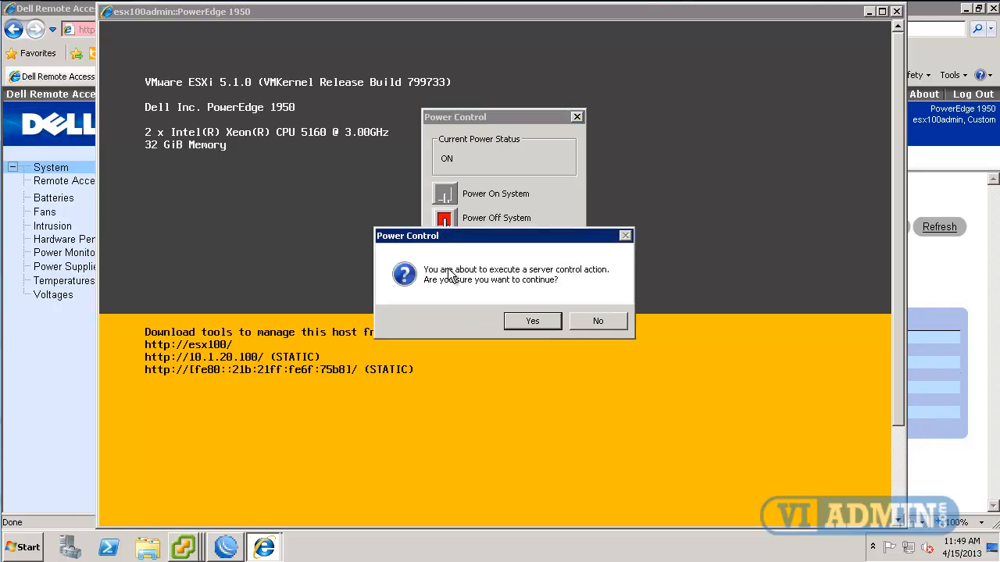
mouse_move(492, 292)
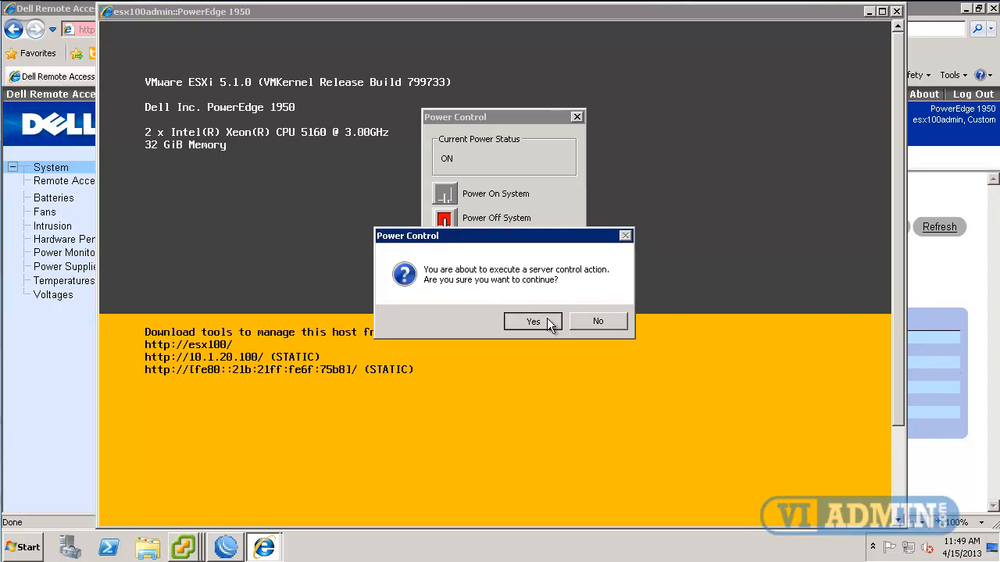
left_click(533, 321)
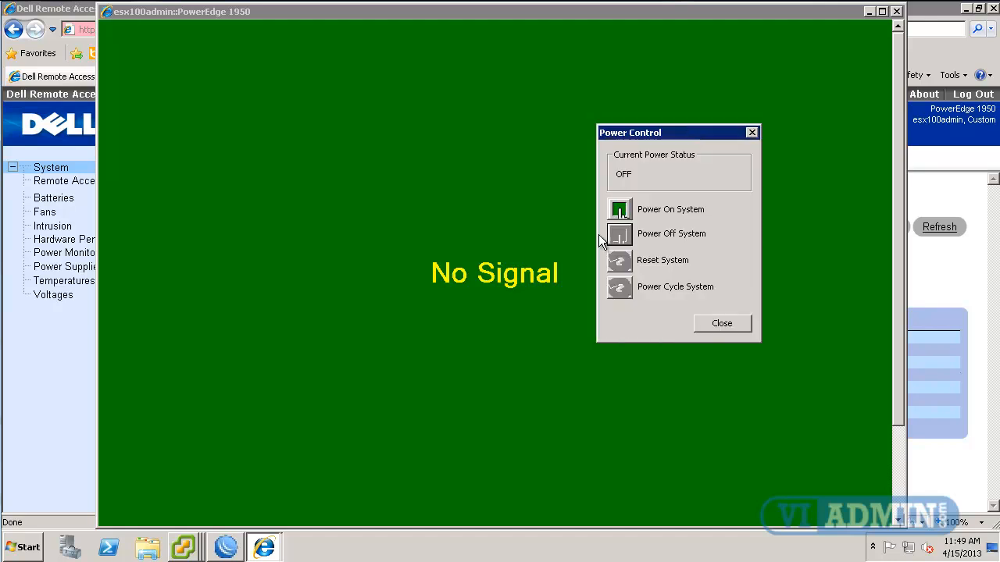
mouse_move(619, 248)
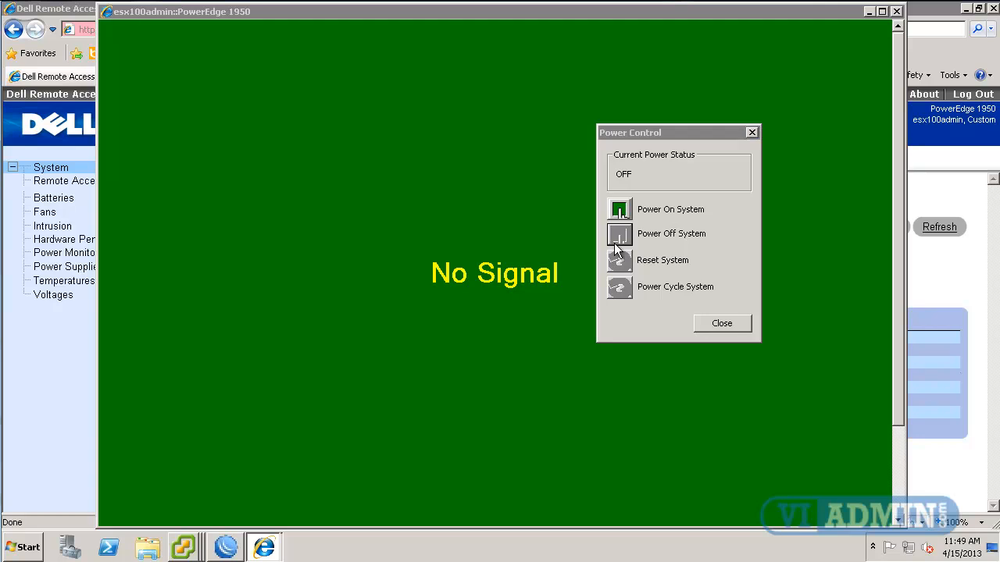
mouse_move(654, 218)
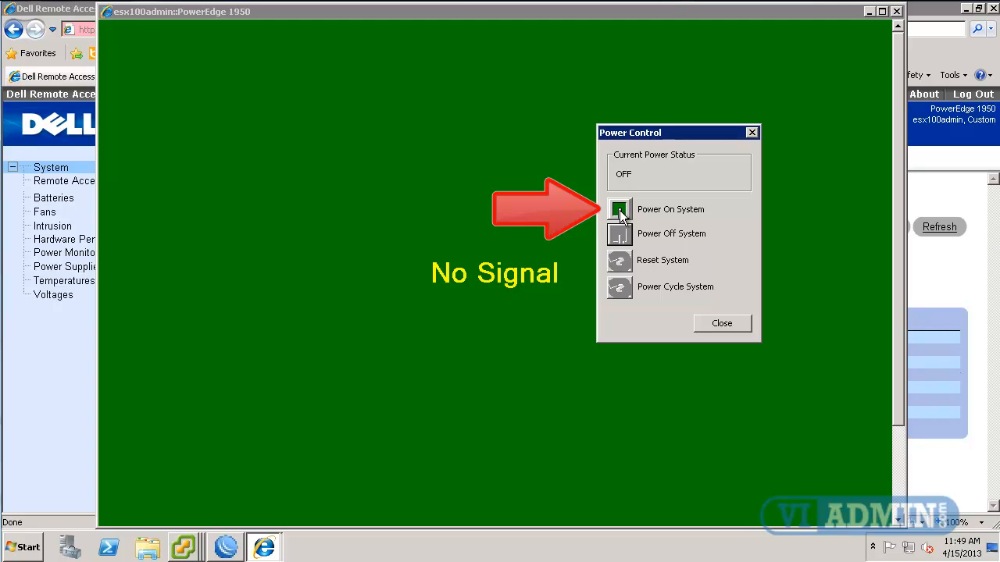
Step: Power the server back on from Power Control and confirm, bringing up the BIOS screen
left_click(619, 209)
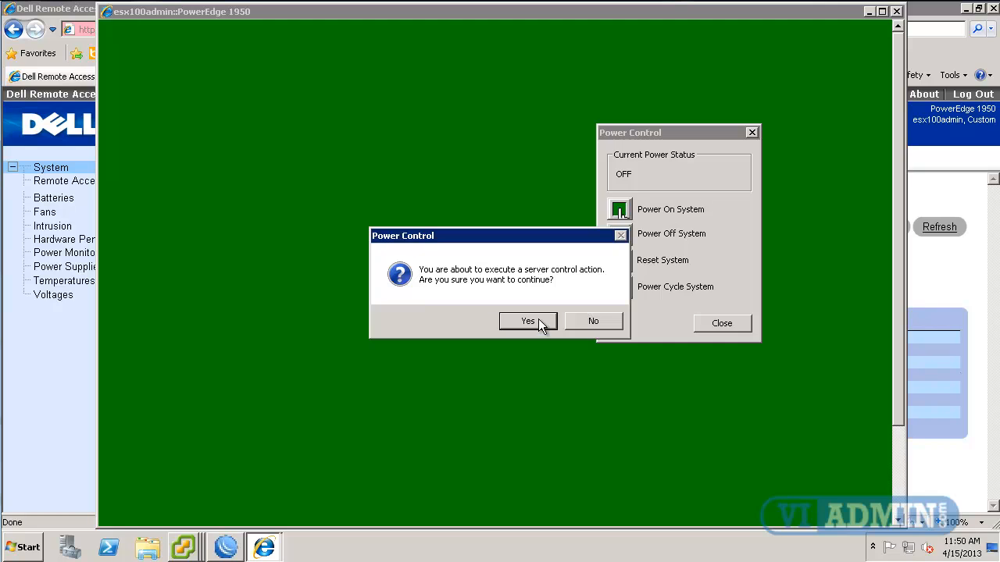
left_click(528, 321)
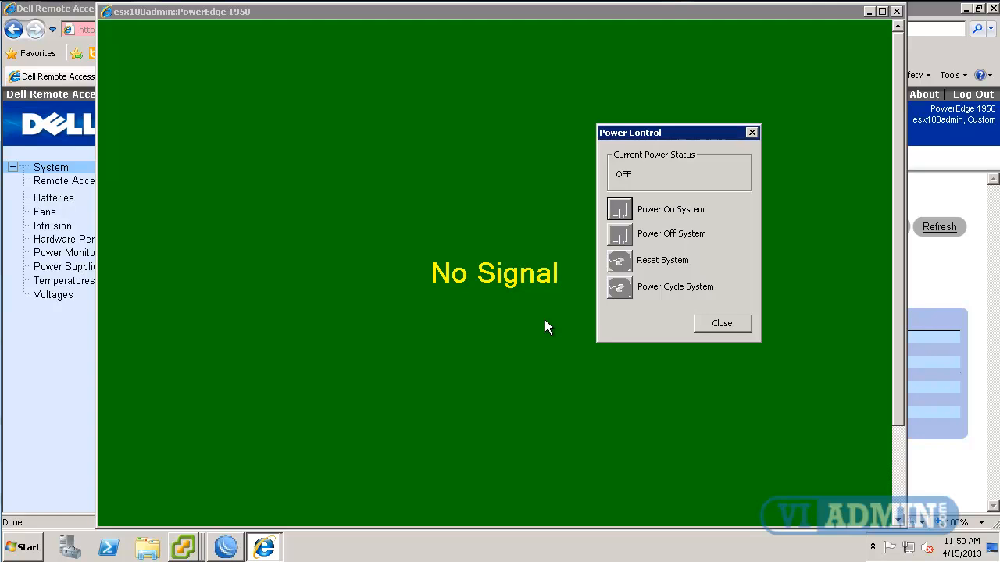
left_click(620, 208)
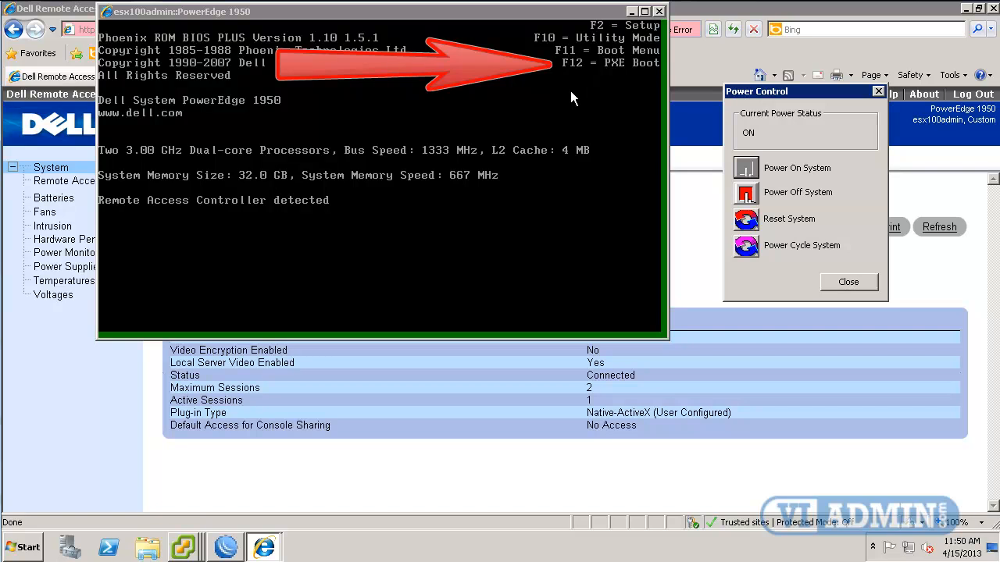
mouse_move(565, 117)
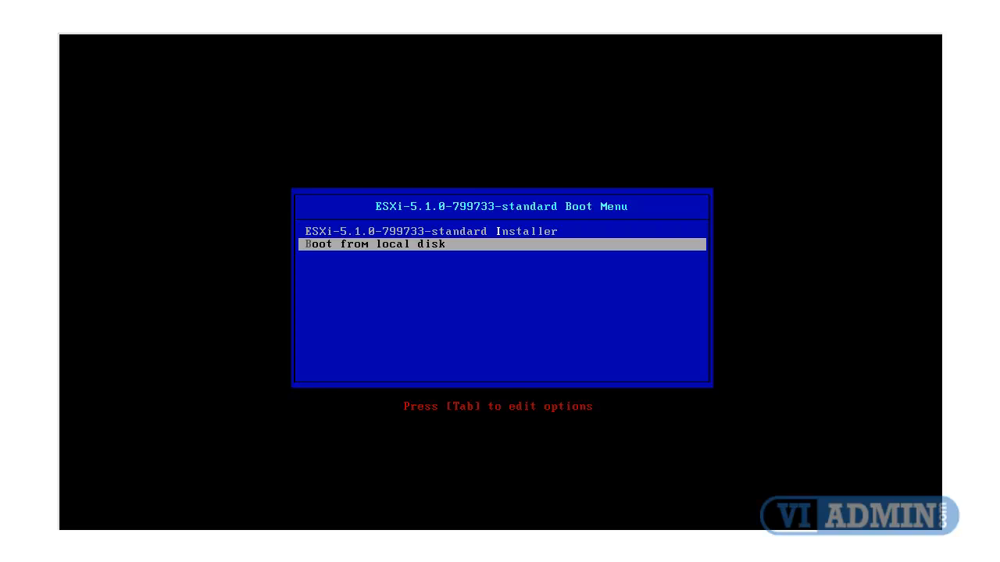
Step: Pick ESXi-5.1.0-799733-standard Installer from the PXE boot menu
key("Up")
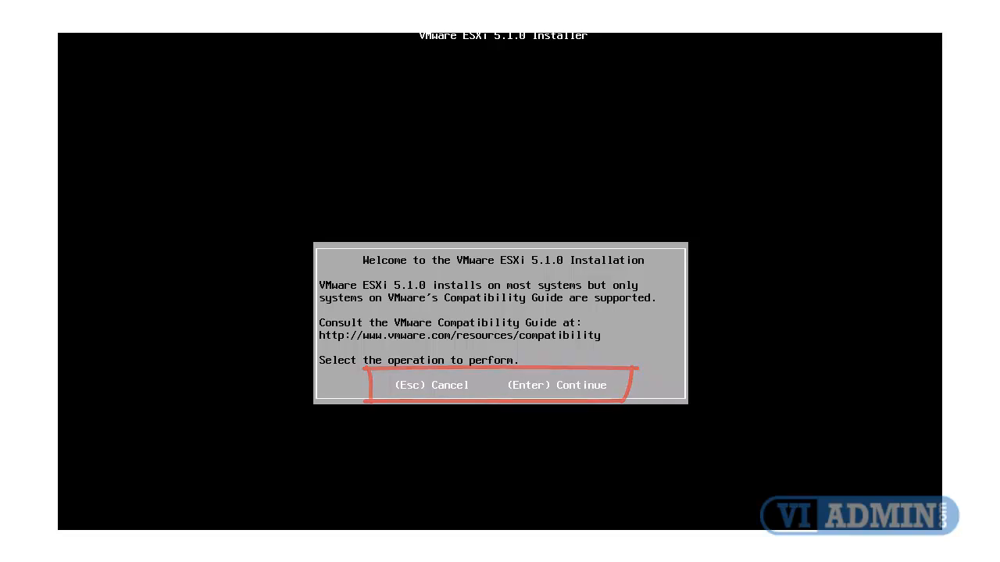
Step: Pass the welcome screen, accept the EULA with F11, and target the 8.00 GiB virtual disk
key("enter")
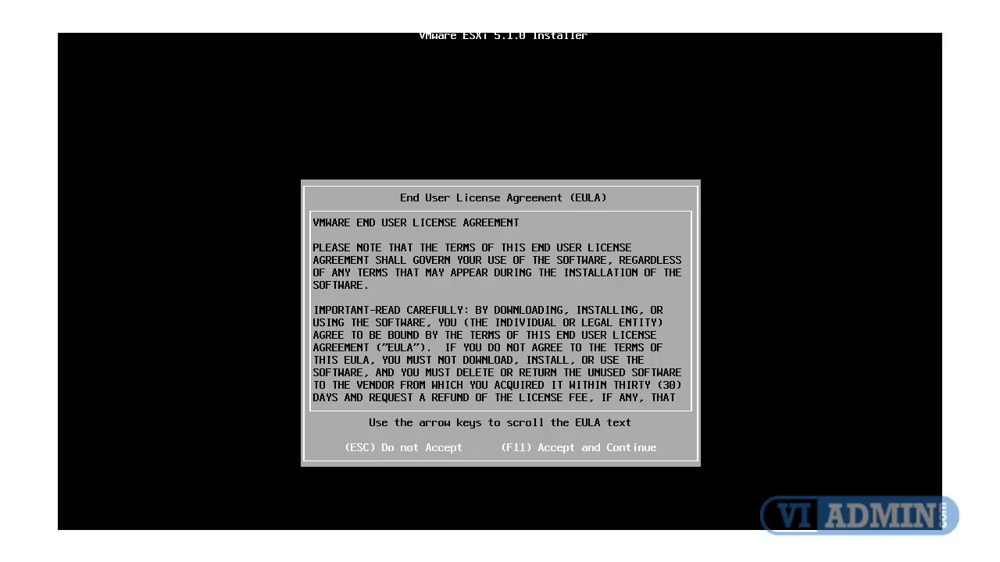
key("F11")
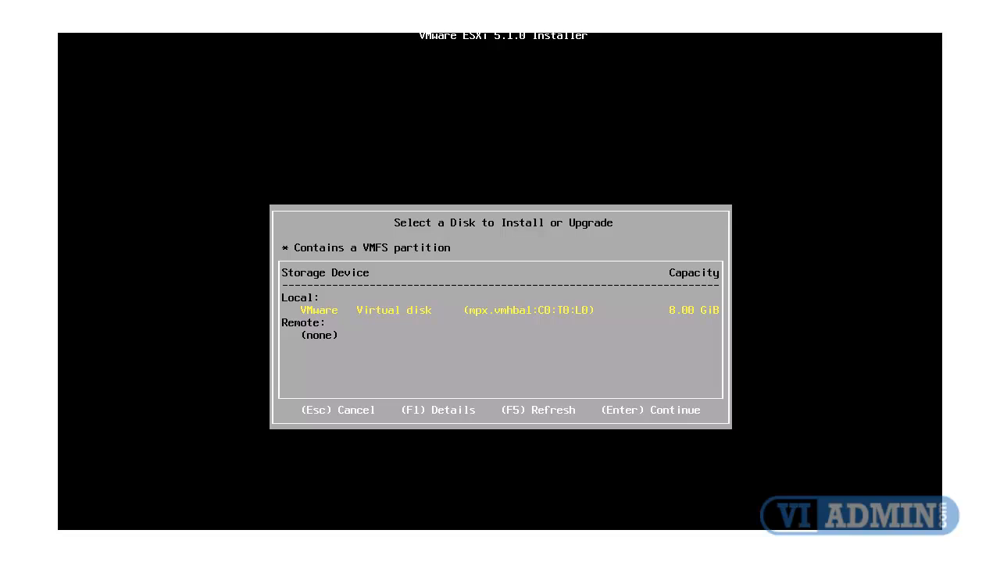
left_click(650, 410)
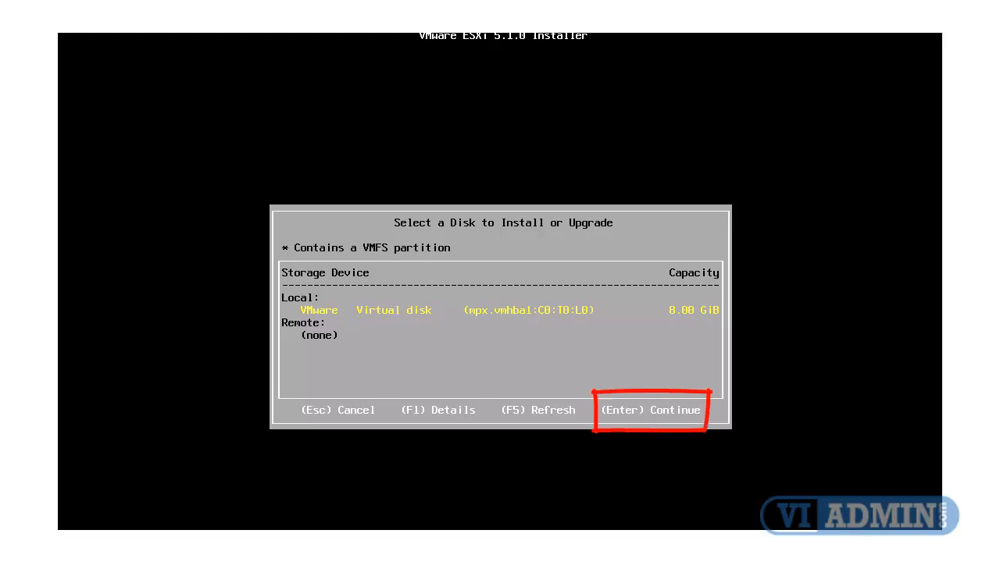
key("enter")
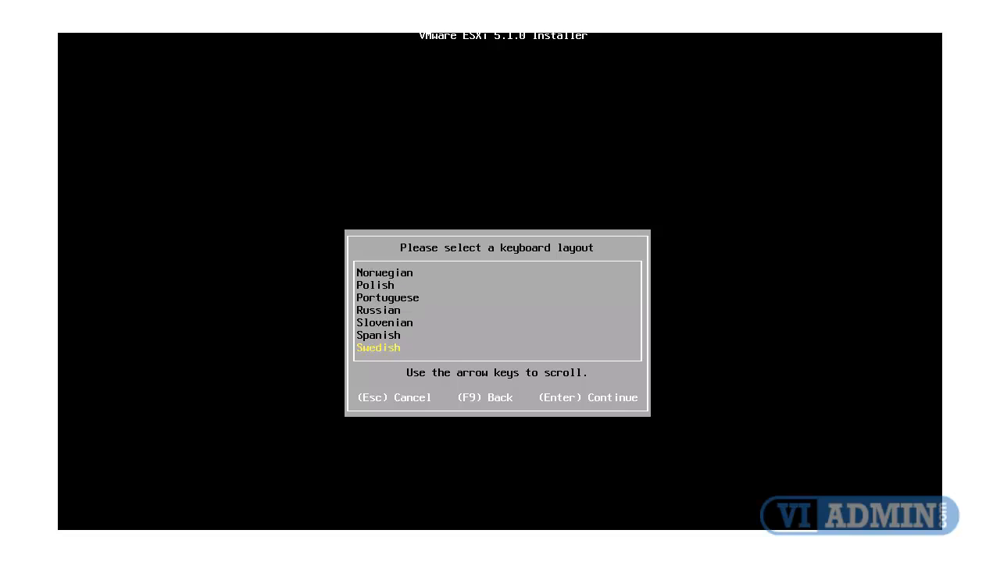
Step: Choose US Default as the installer keyboard layout
key("Up")
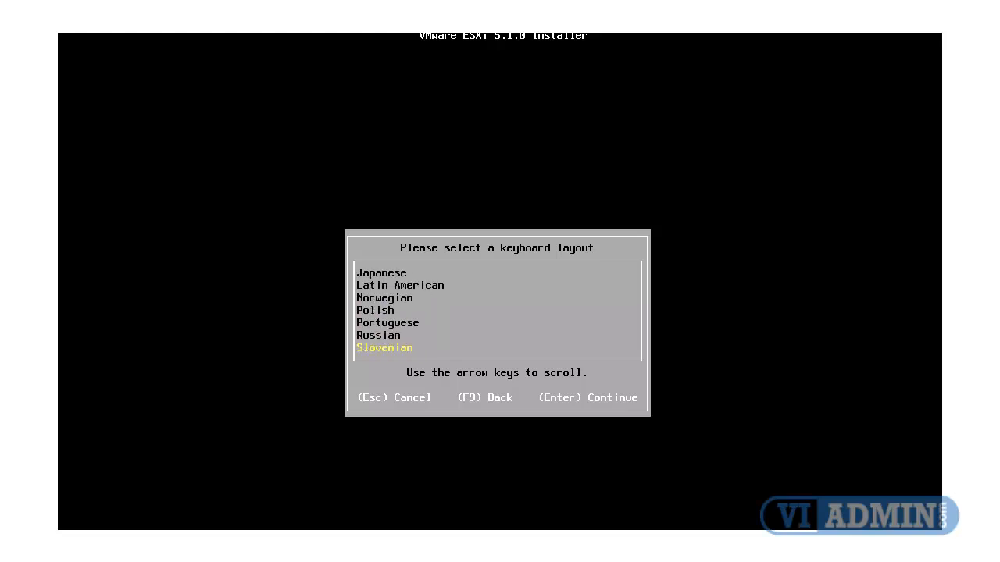
key("Down")
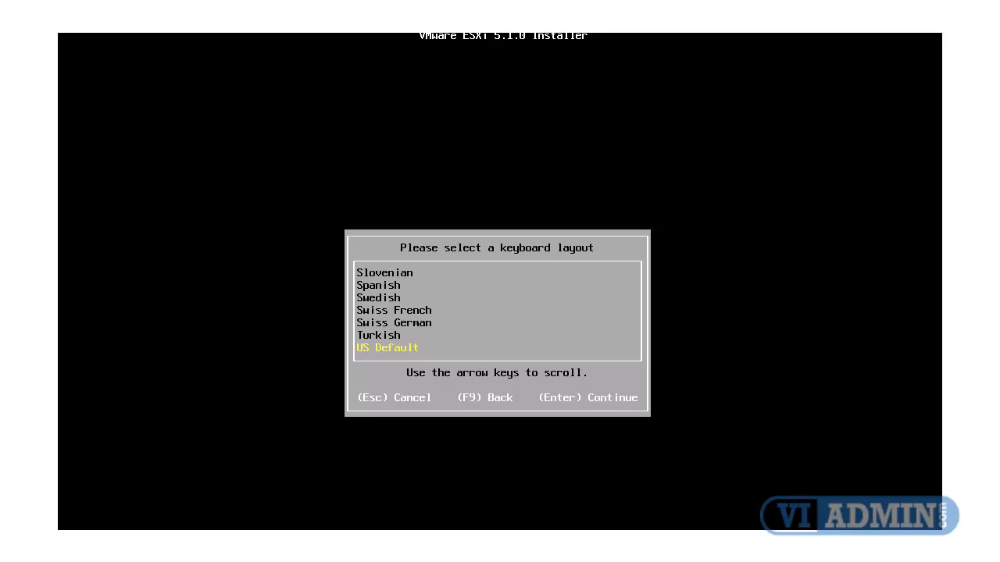
key("Enter")
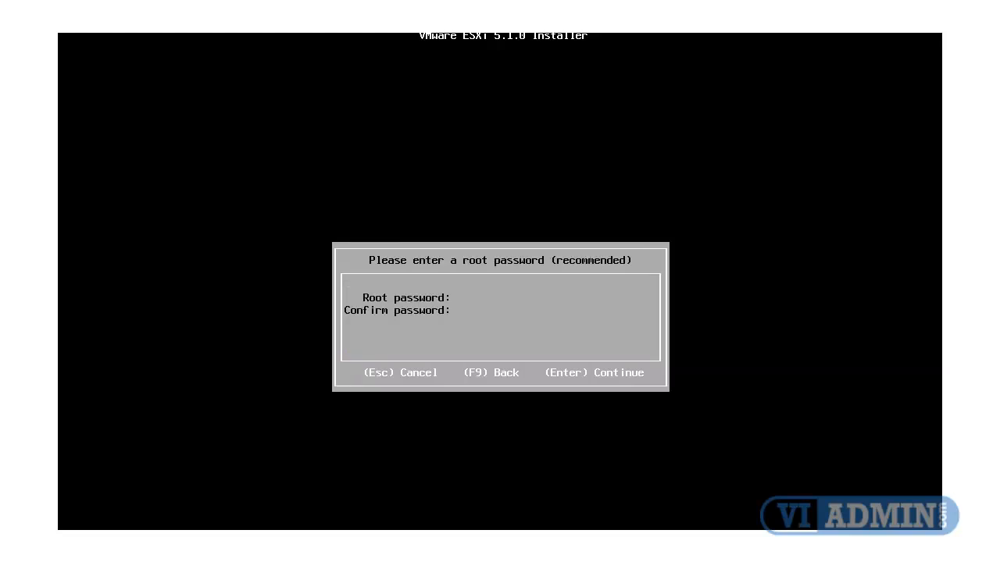
Step: Enter and confirm a matching root password
type("*")
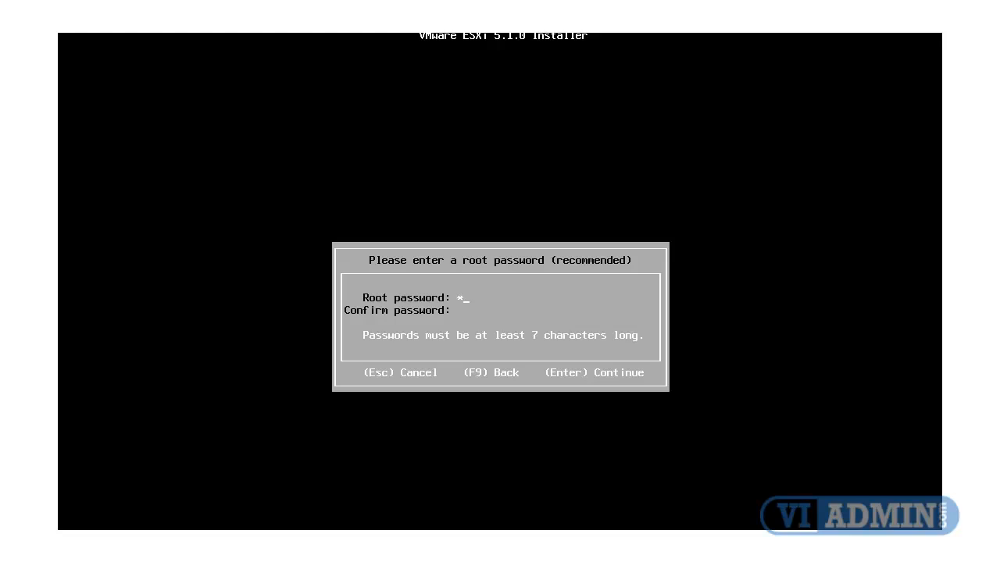
type("*******")
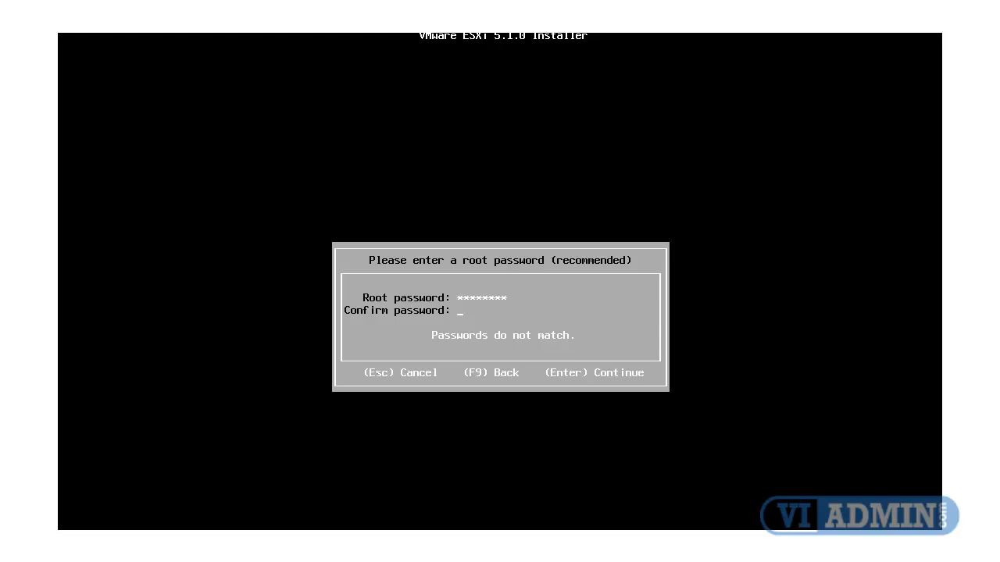
type("******")
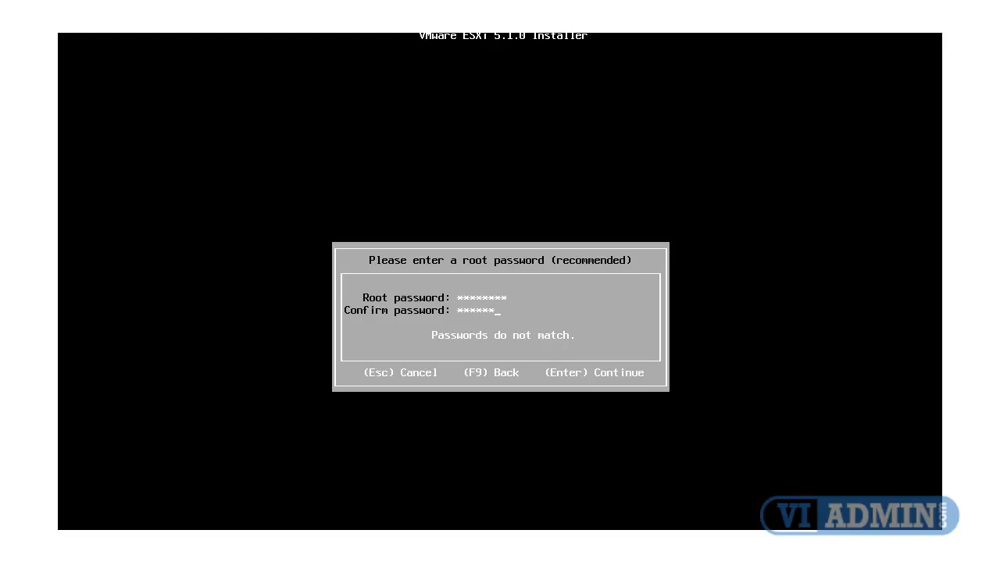
type("**")
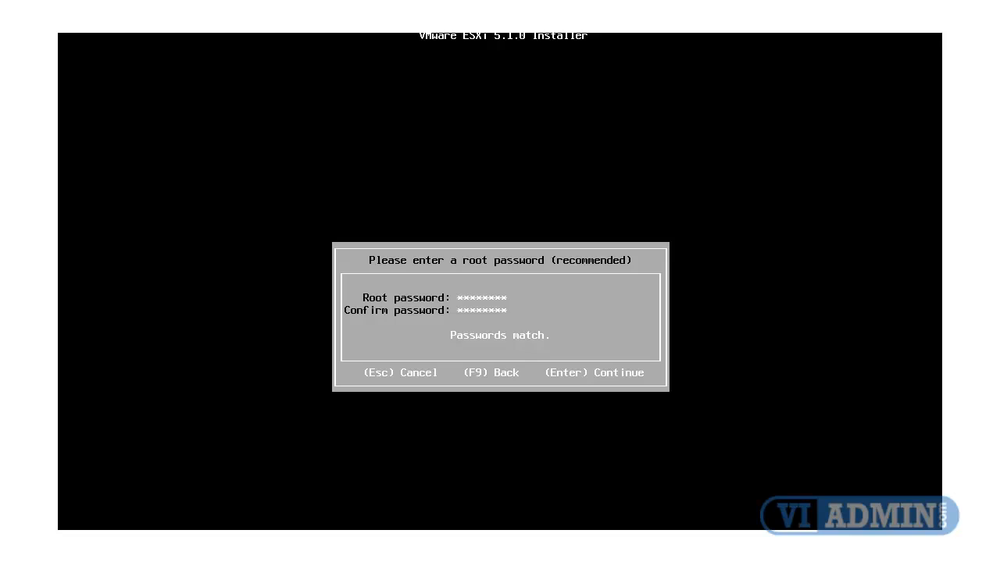
key("Enter")
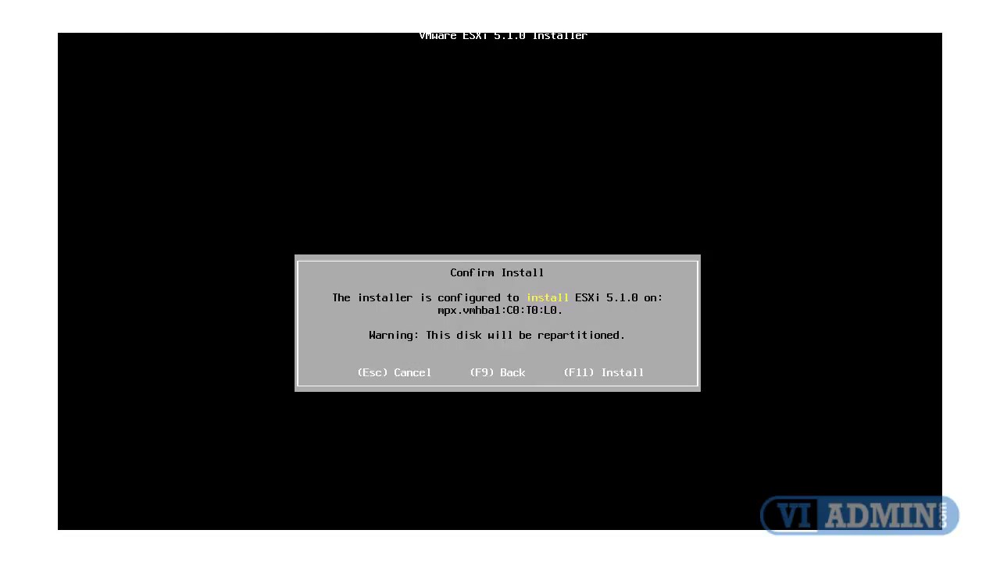
mouse_move(472, 289)
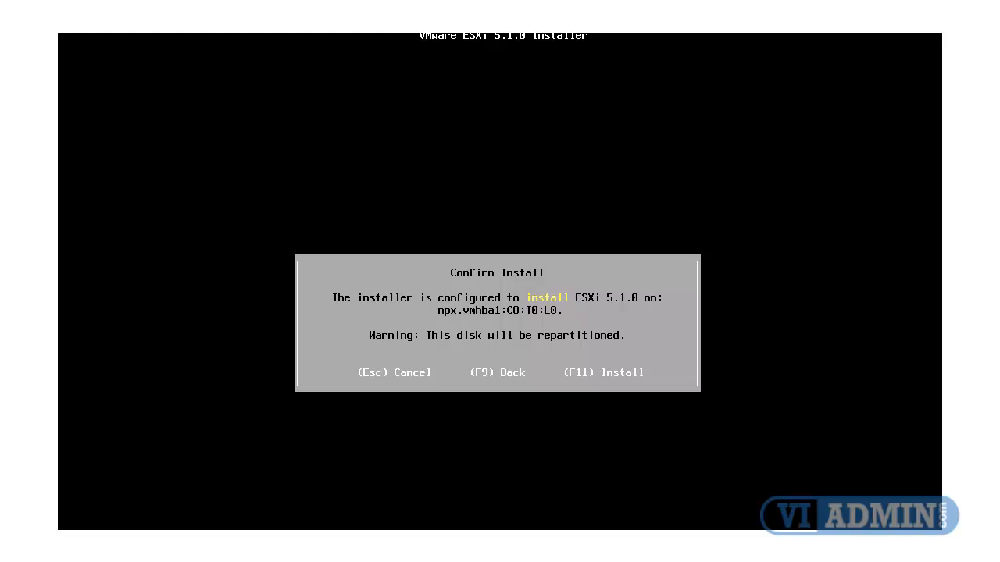
Step: Confirm installing ESXi 5.1.0 onto disk mpx.vmhba1:C0:T0:L0
key("F11")
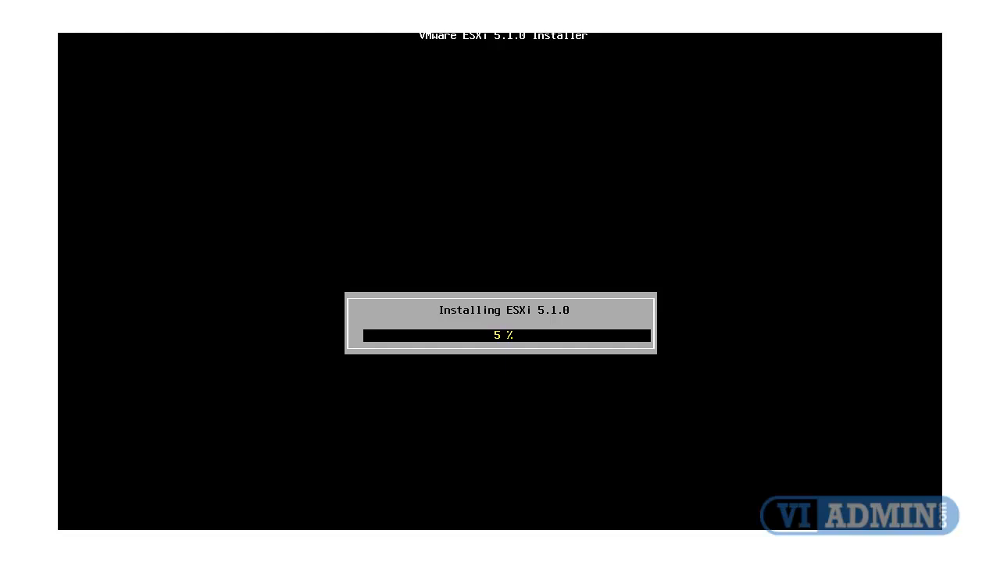
mouse_move(816, 482)
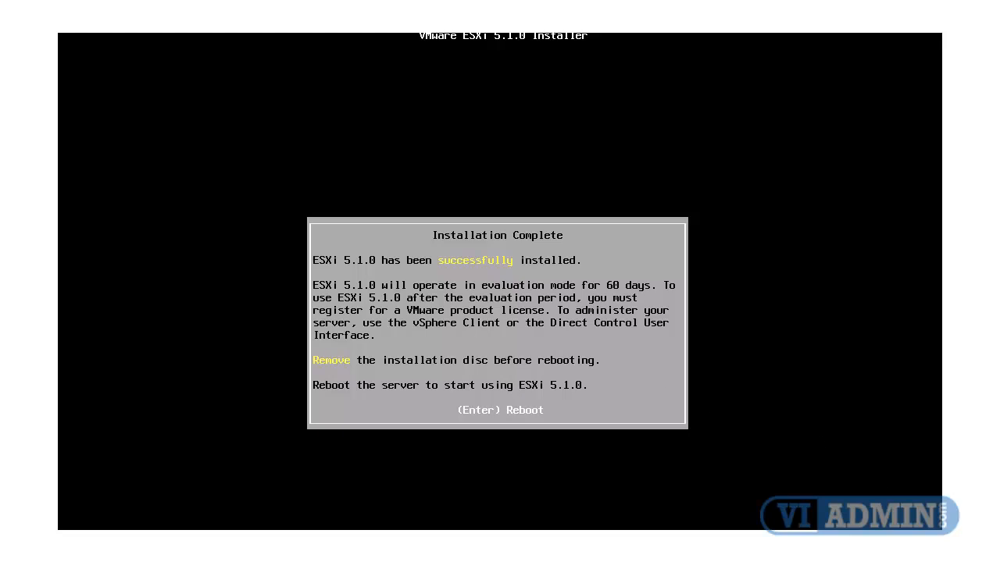
key("Enter")
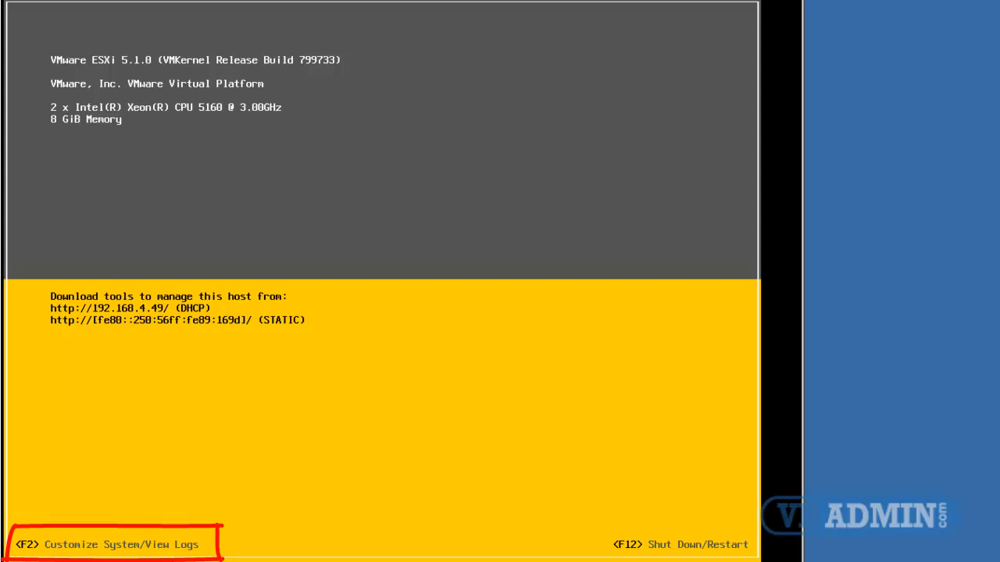
Step: Log in to the DCUI as root with the password to reach System Customization
key("F2")
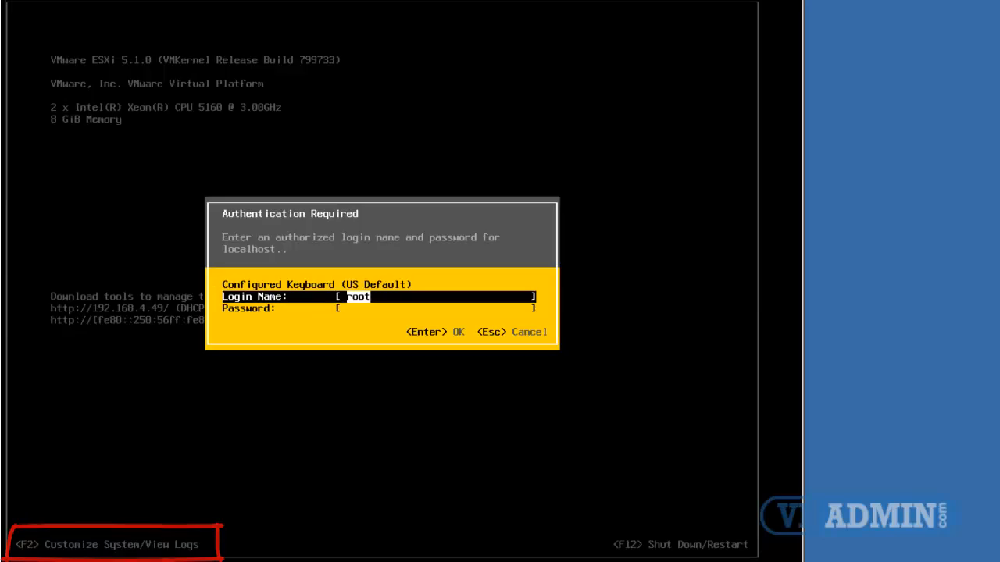
key("Tab")
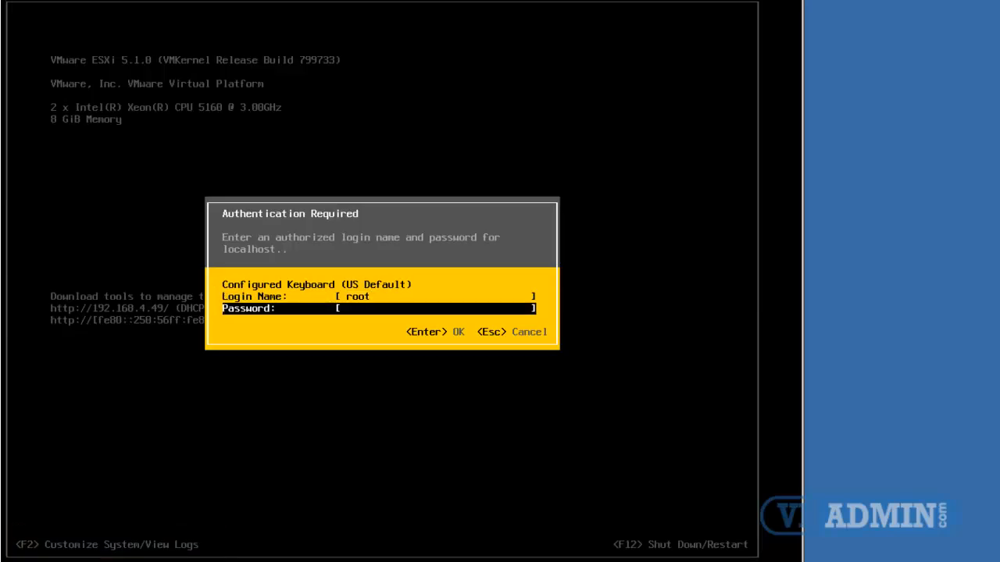
type("**")
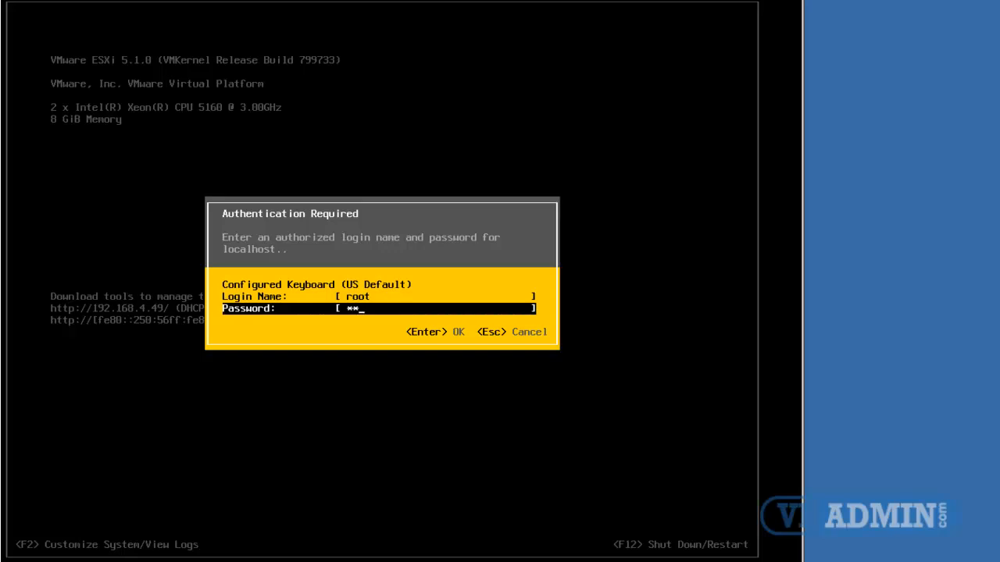
key("Enter")
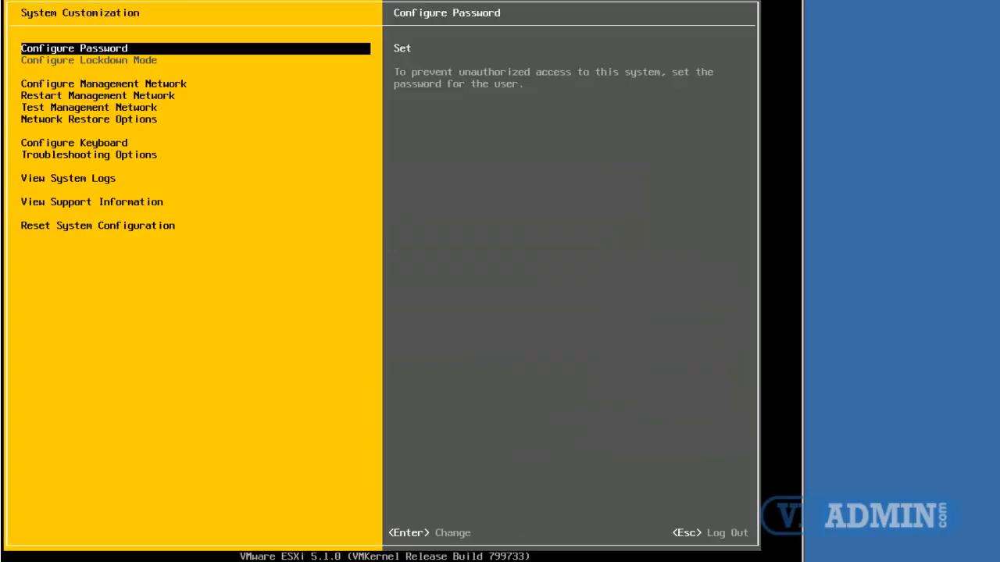